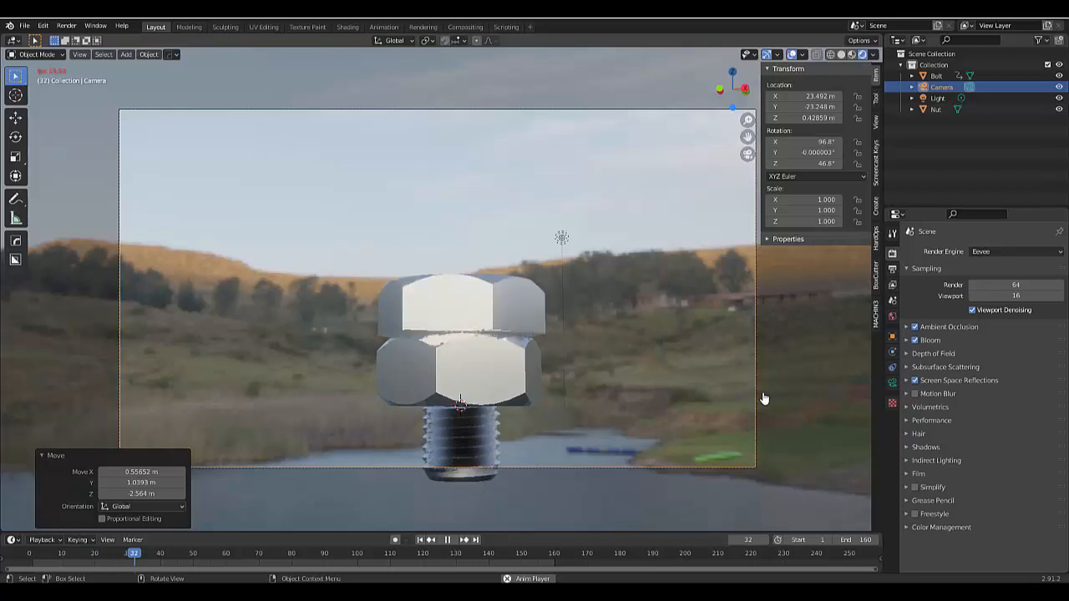
Step: Start a fresh default scene with cube, camera and light via File > New > General
left_click(448, 558)
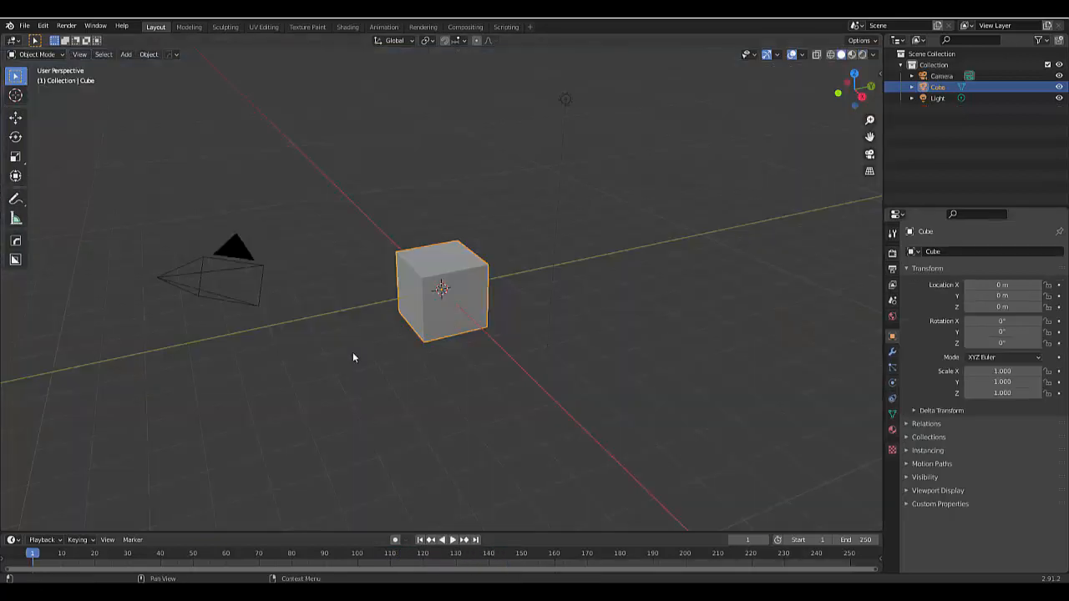
Step: Filter the Preferences add-on list by 'fac' to show the enabled Add Mesh: BoltFactory
left_click(51, 25)
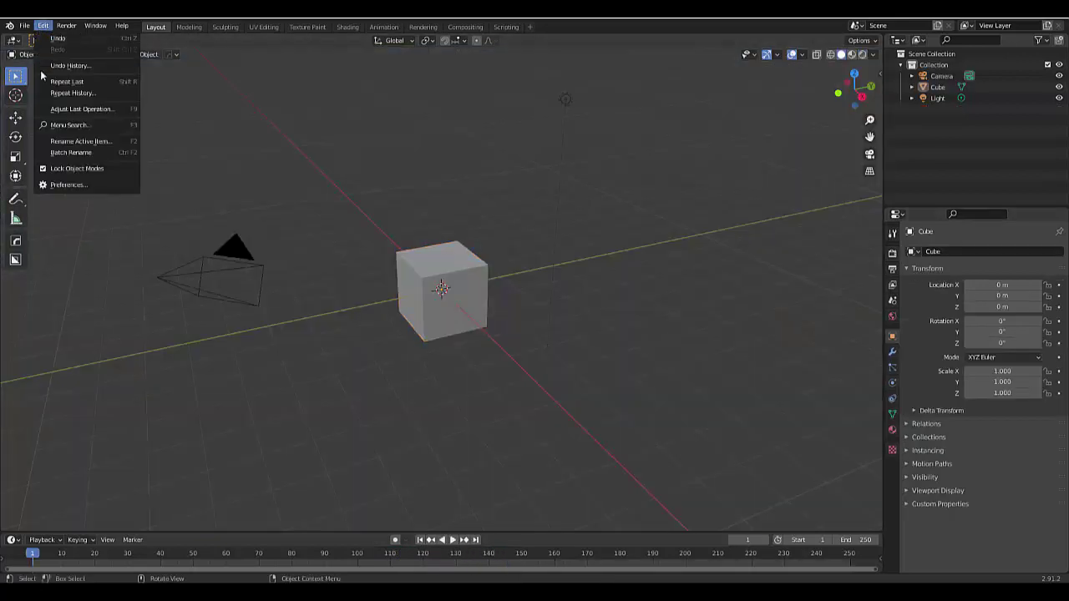
left_click(67, 183)
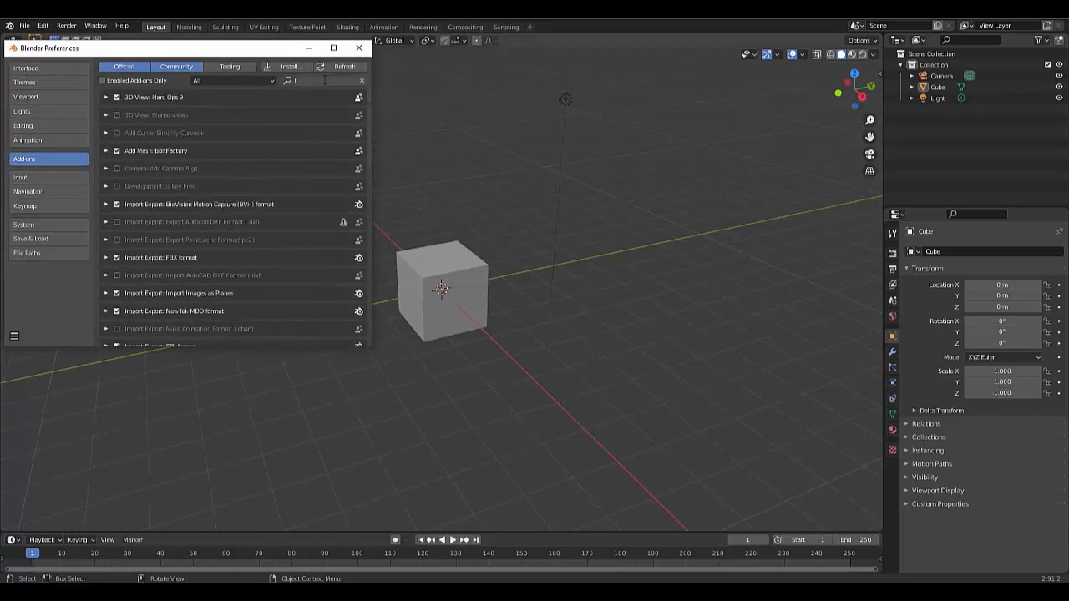
type("fac")
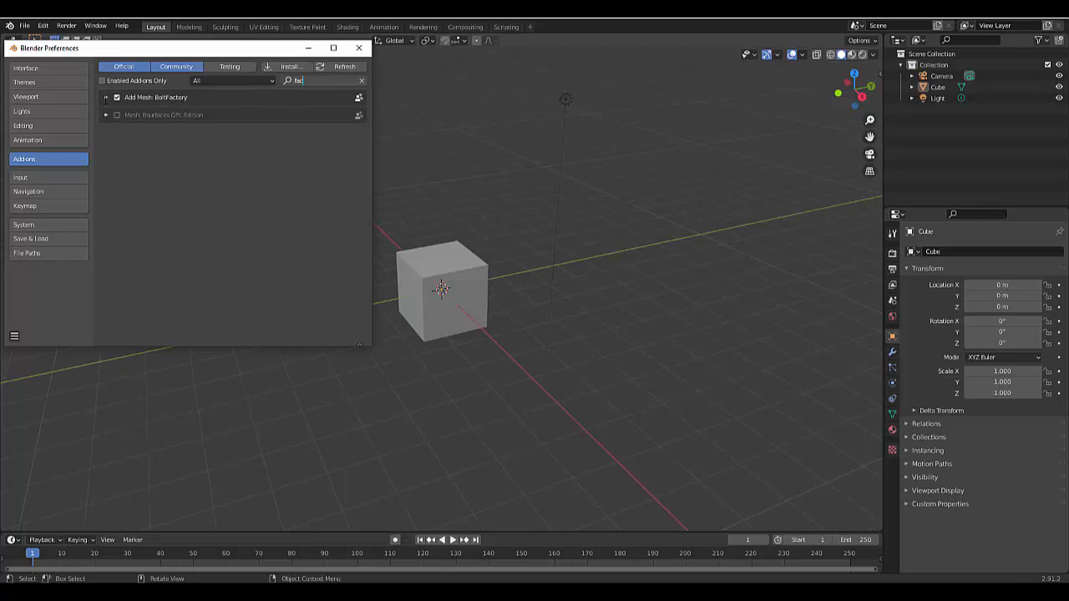
mouse_move(357, 46)
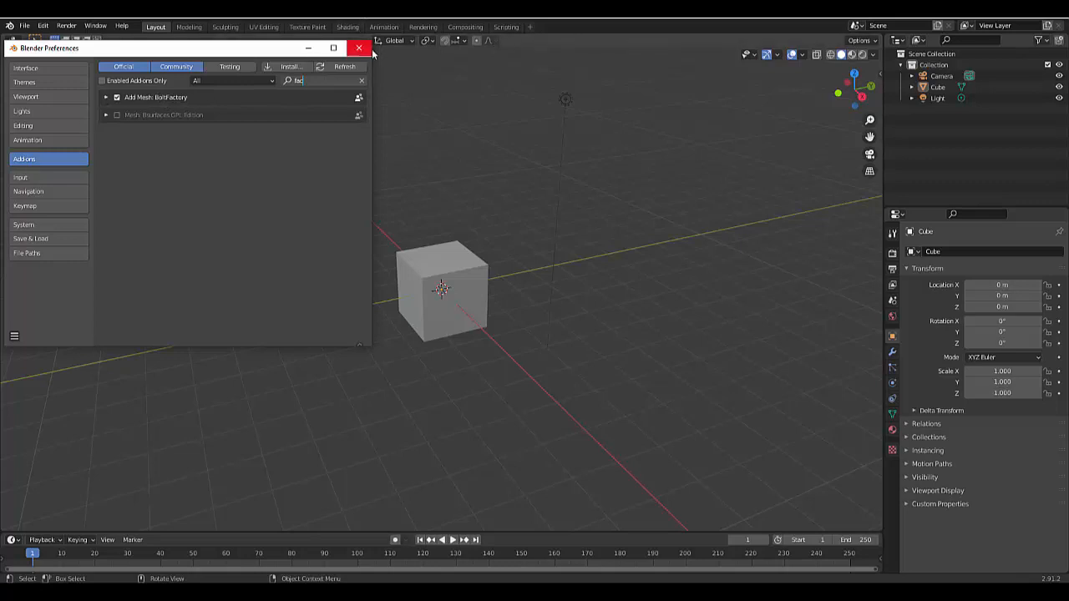
Step: Close Preferences and add a Bolt Factory hex-head bolt at the scene origin
left_click(358, 48)
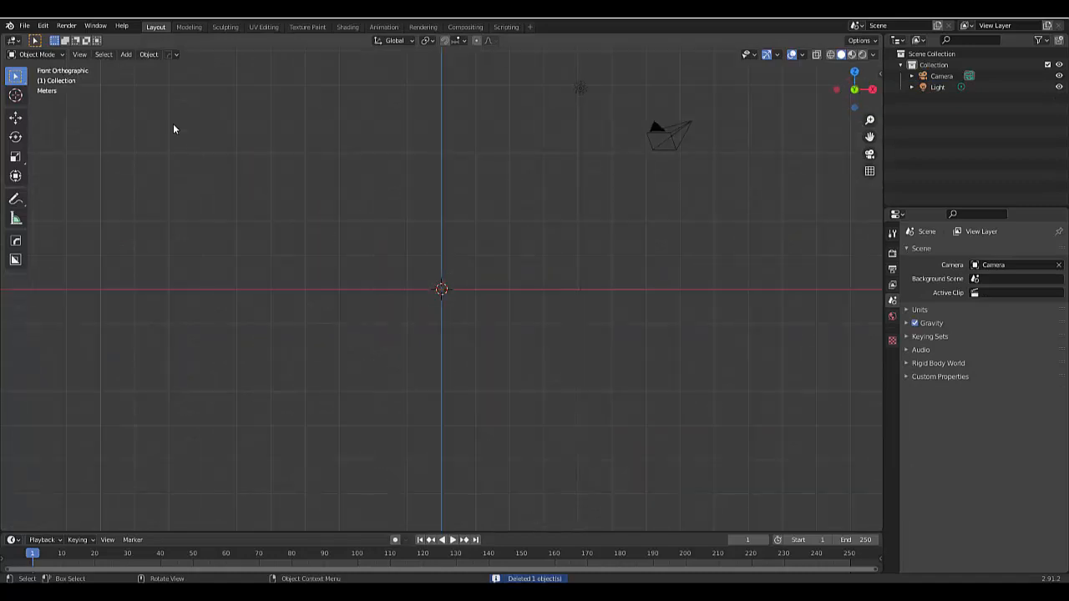
left_click(125, 53)
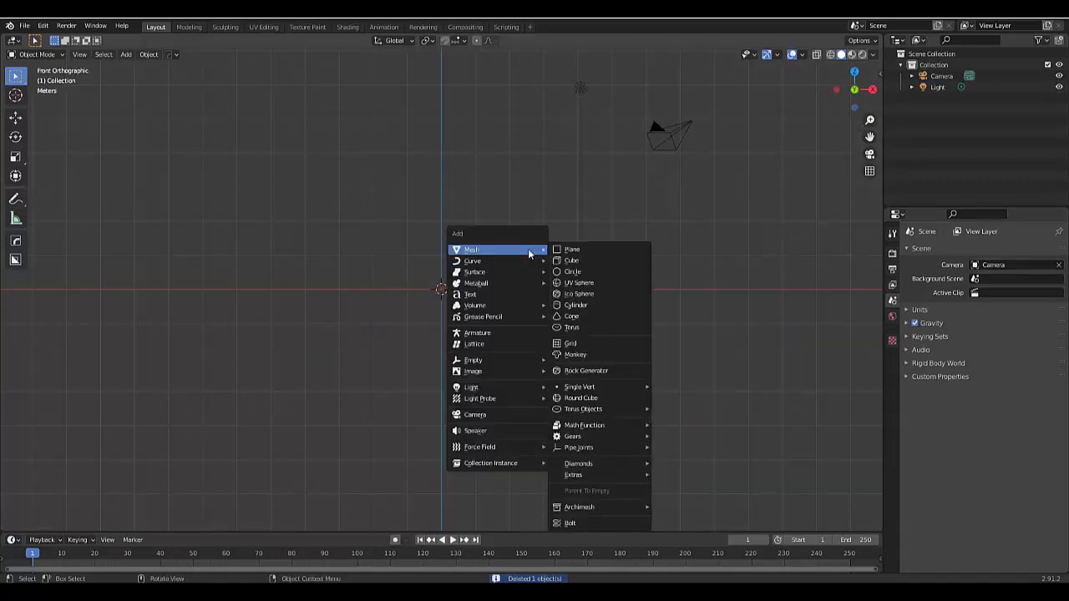
left_click(569, 525)
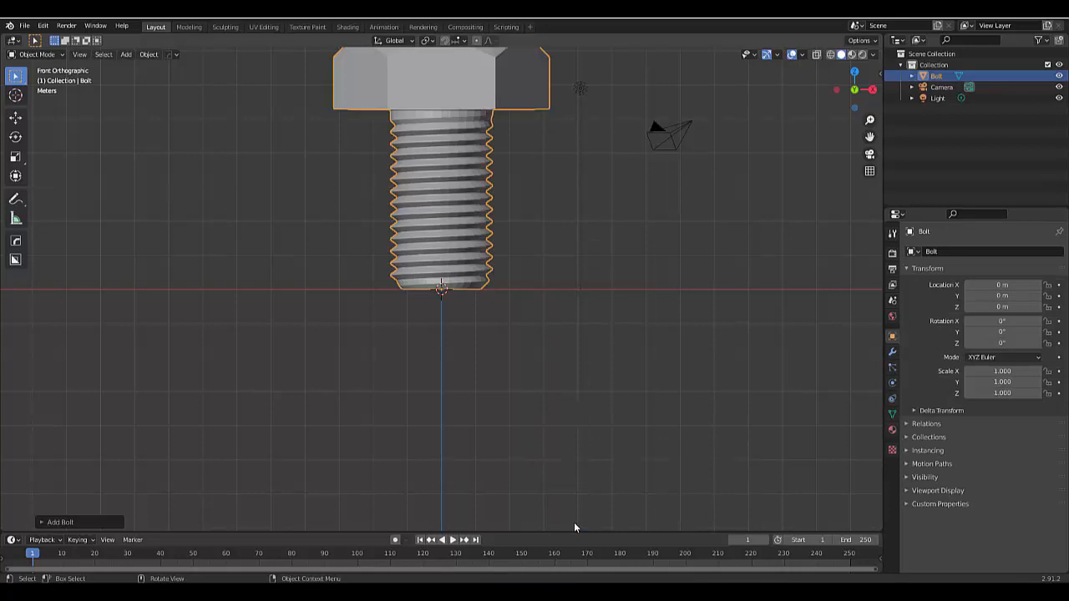
scroll("down", 3)
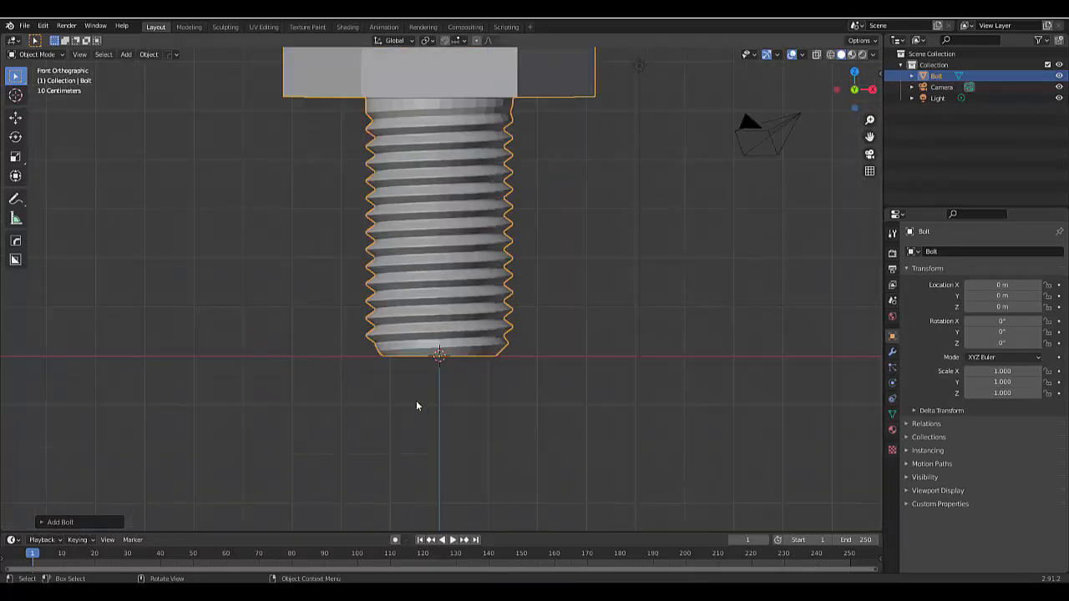
scroll("down", 3)
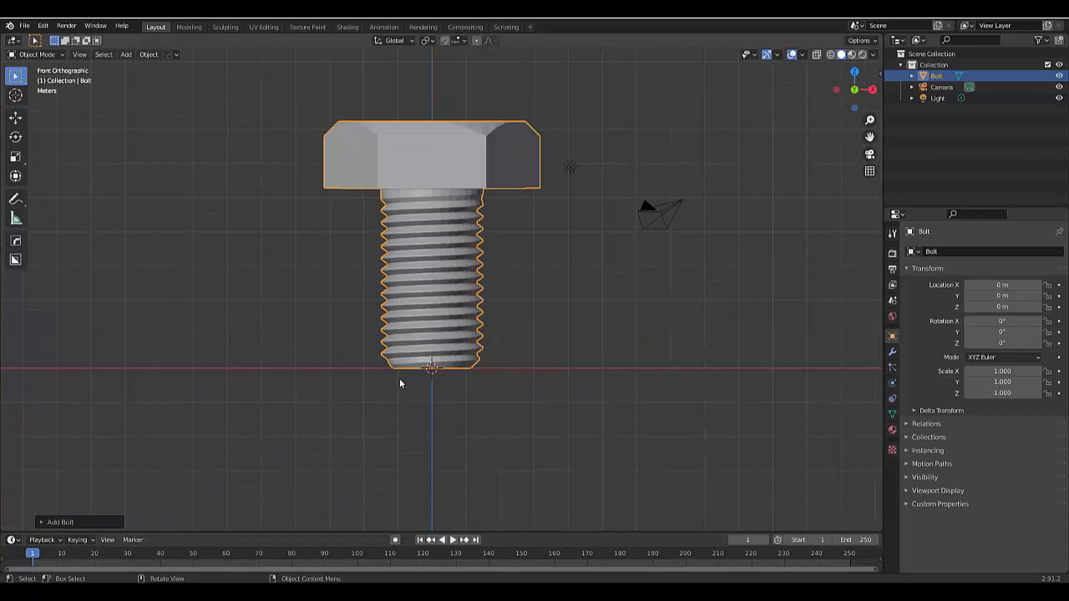
mouse_move(270, 401)
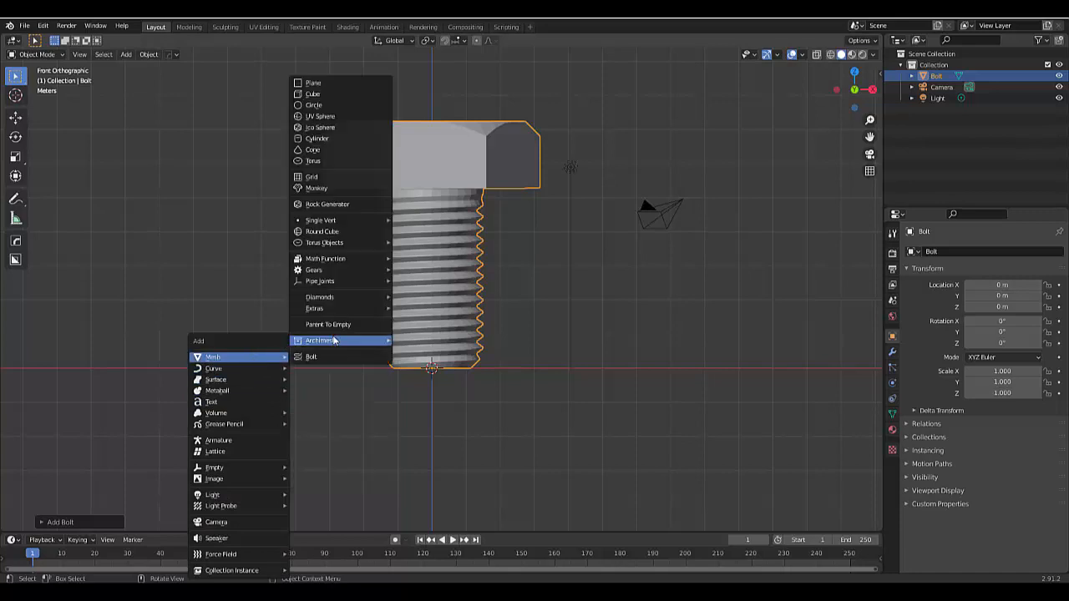
mouse_move(320, 358)
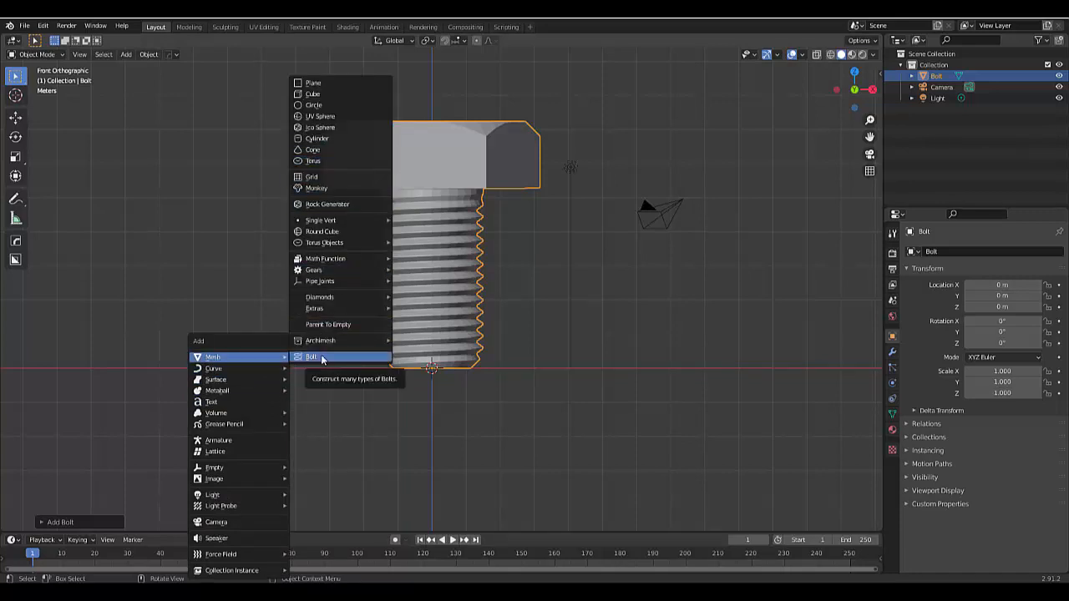
Step: Add a second Bolt Factory object set to NUT, threaded onto the bolt's shank
left_click(311, 358)
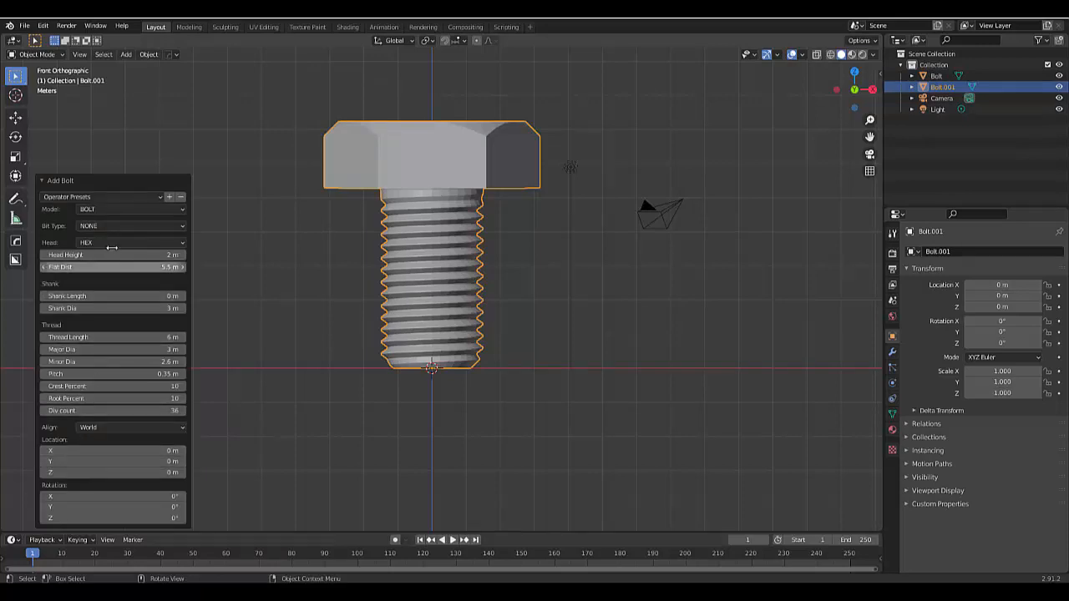
left_click(131, 209)
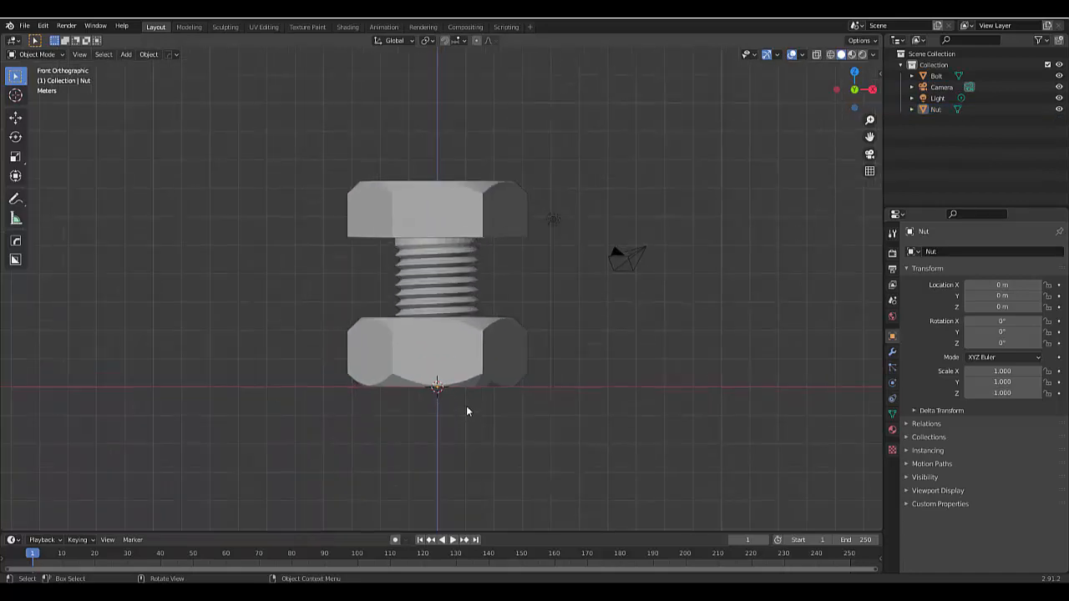
left_click(424, 324)
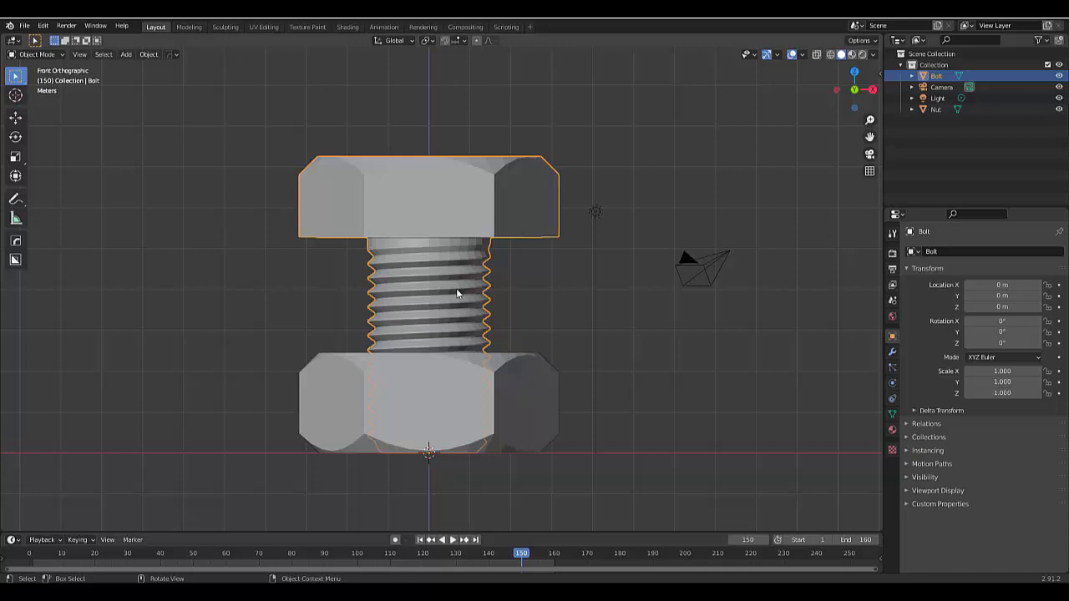
mouse_move(561, 317)
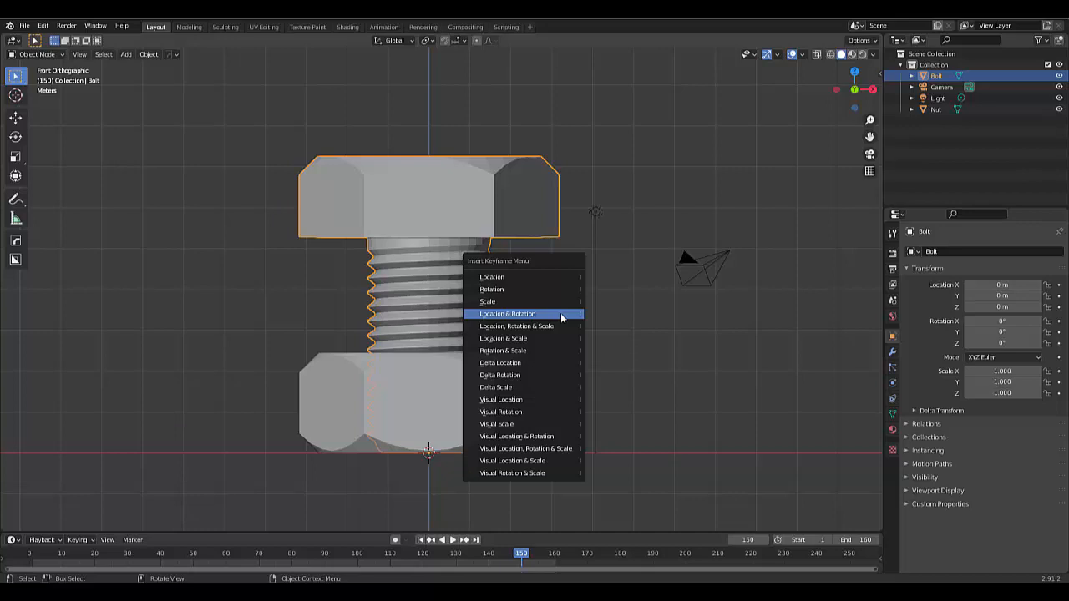
Step: Keyframe the bolt's Location & Rotation at frame 150, seated in the nut
left_click(508, 315)
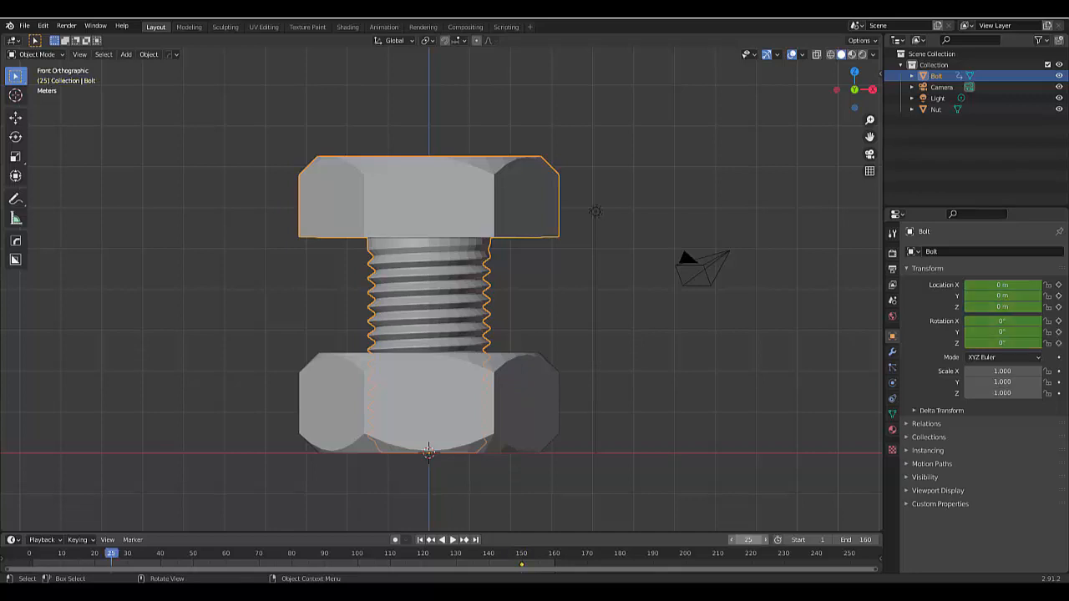
mouse_move(525, 339)
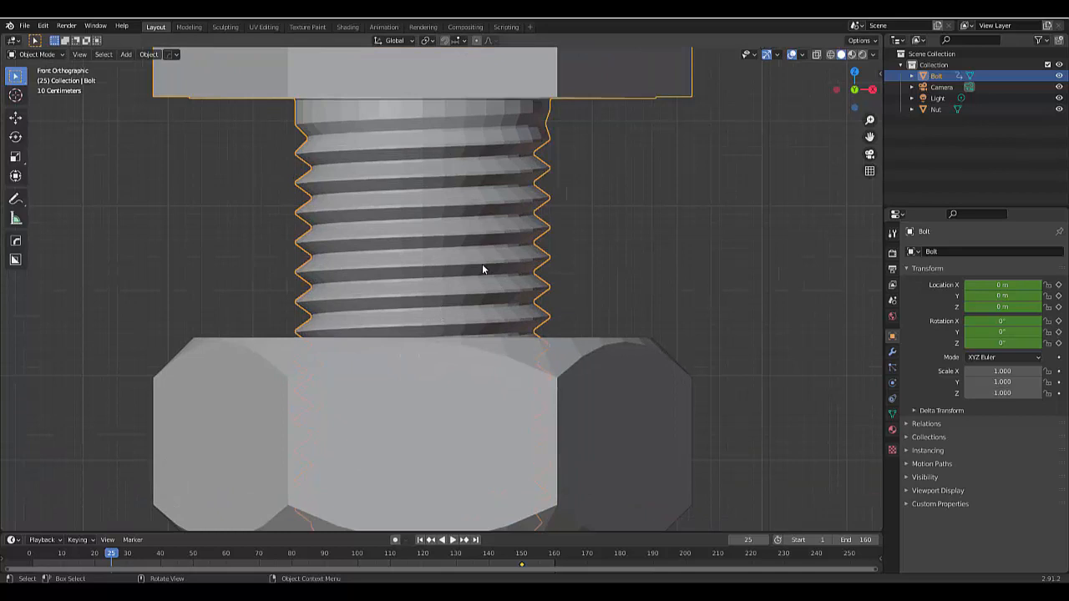
Step: Move the bolt about 2.8 m up along Z so only its tip stays in the nut
key("g")
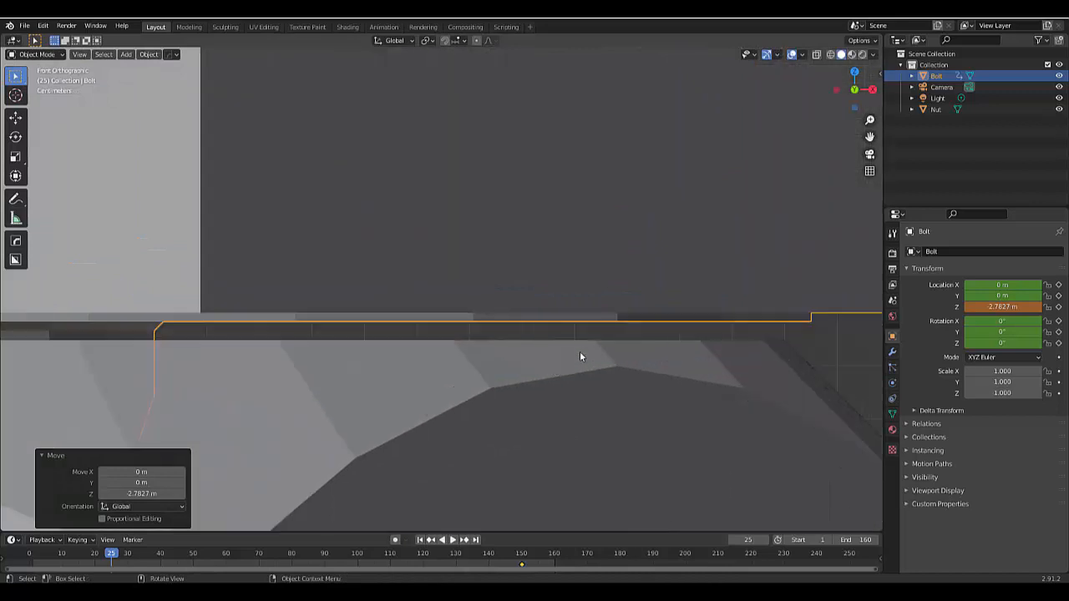
key("g")
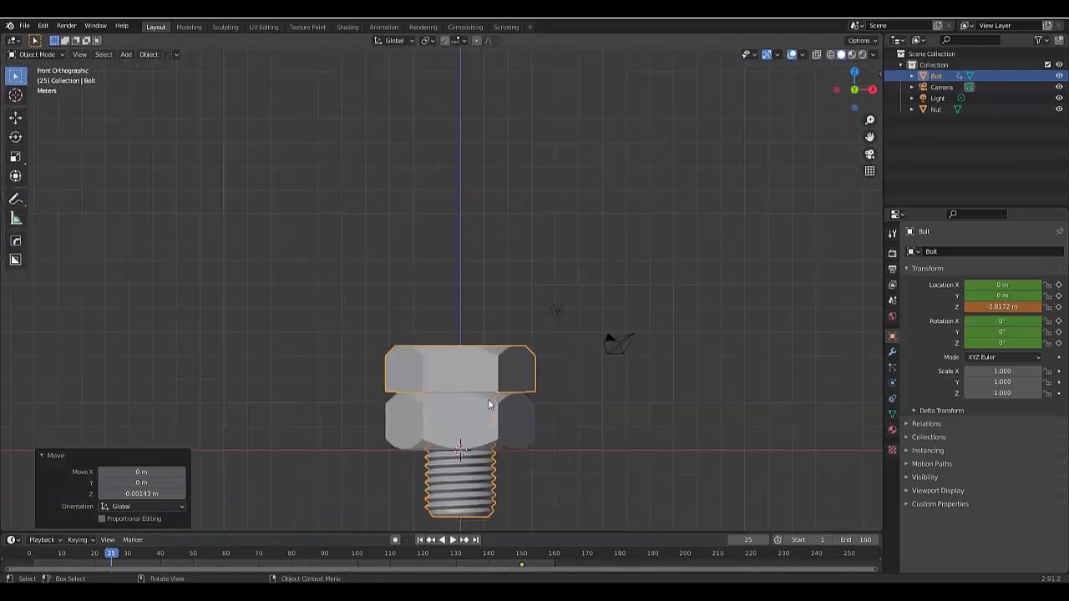
Step: Set the bolt's Z rotation to 800° in the sidebar and keyframe Location & Rotation
key("N")
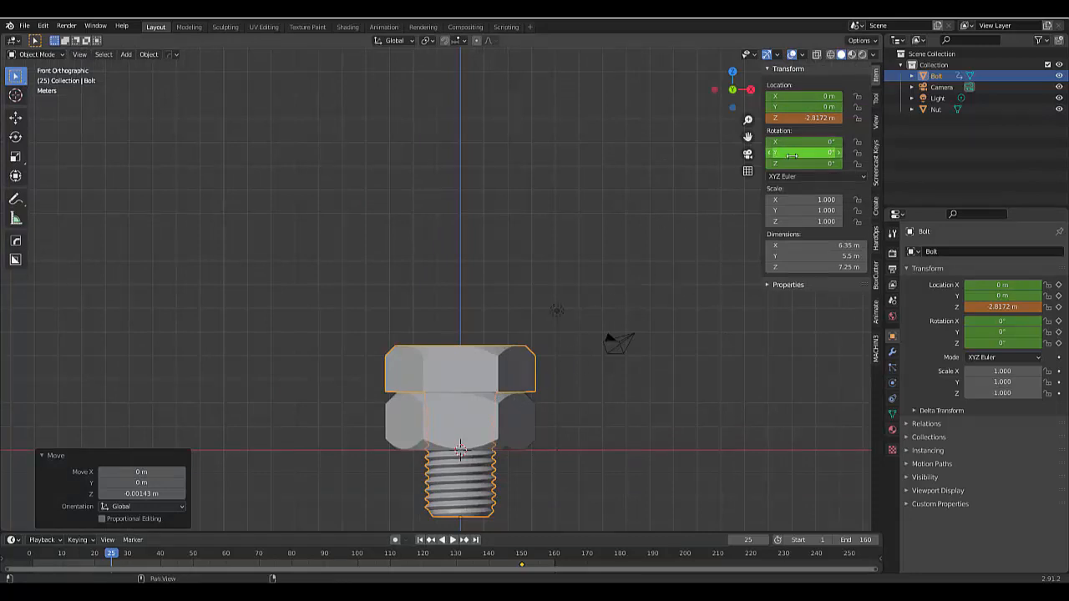
mouse_move(805, 153)
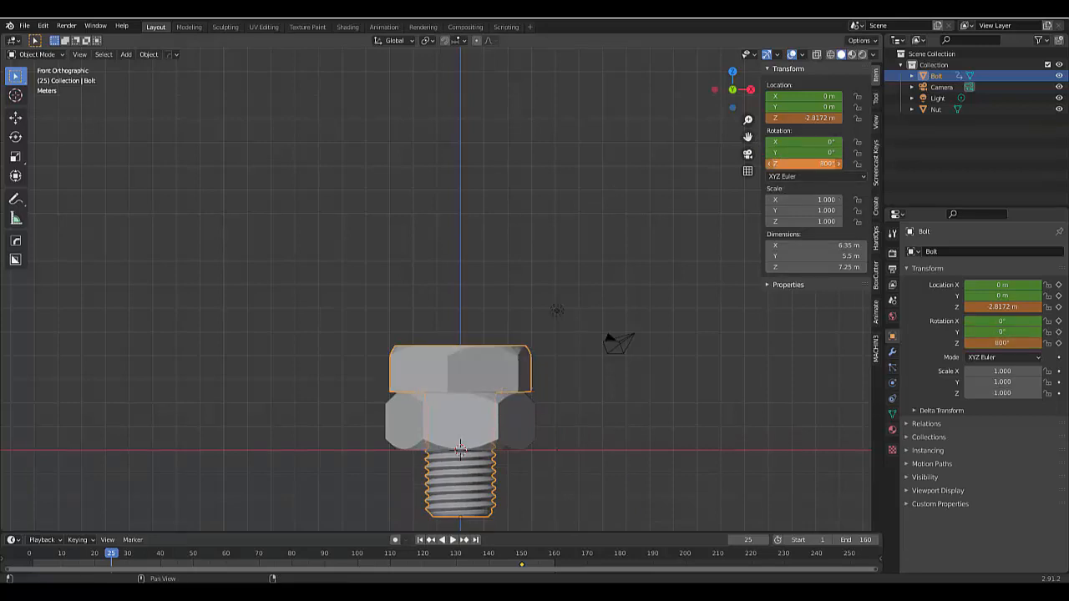
key("i")
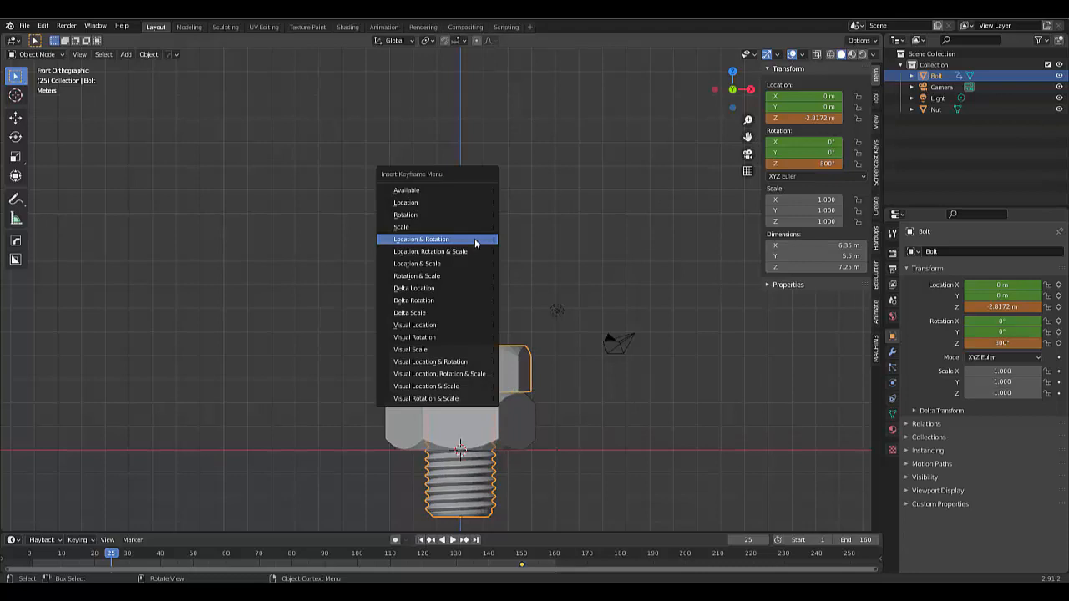
left_click(421, 239)
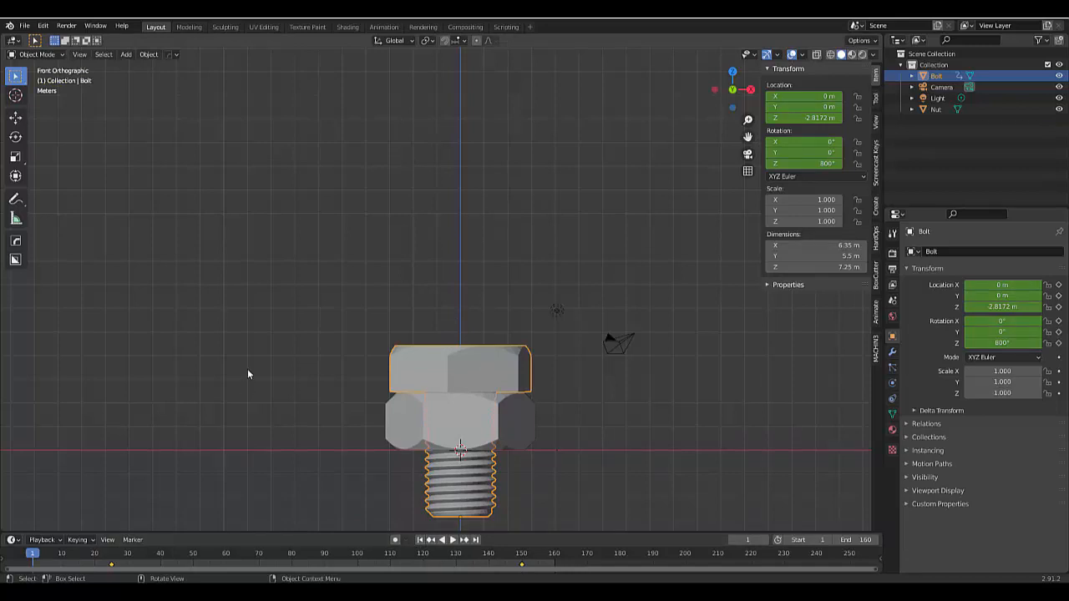
Step: Play the timeline to watch the bolt turn out along the nut's thread
left_click(456, 539)
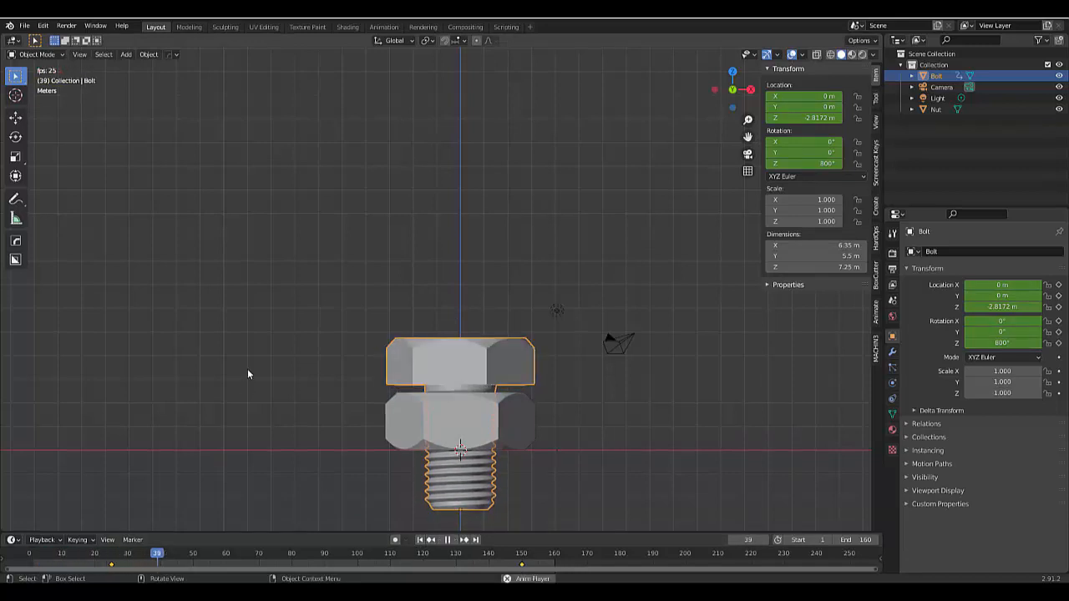
left_click(449, 540)
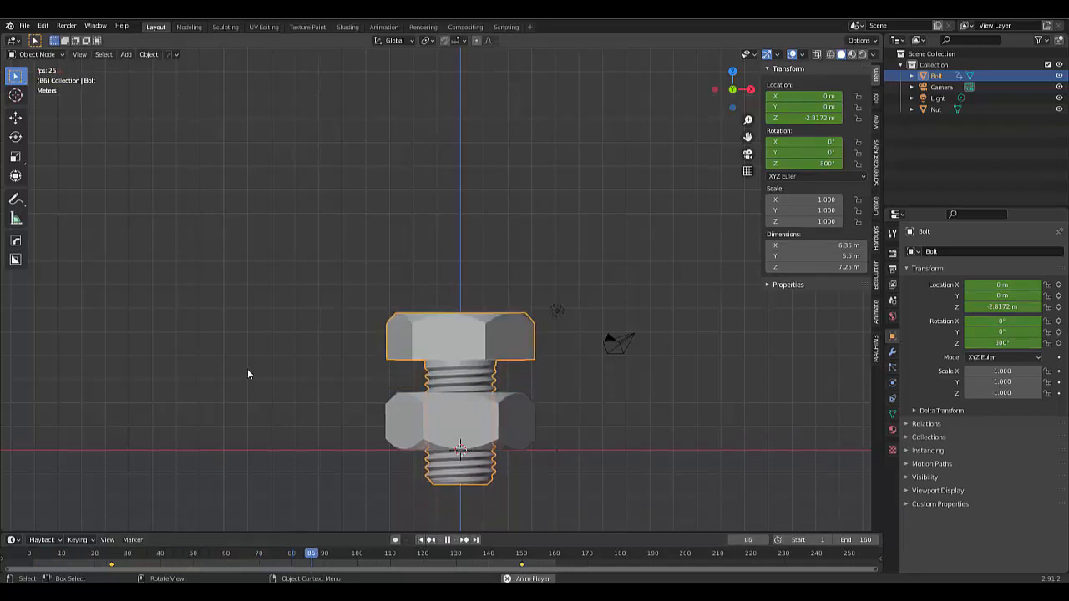